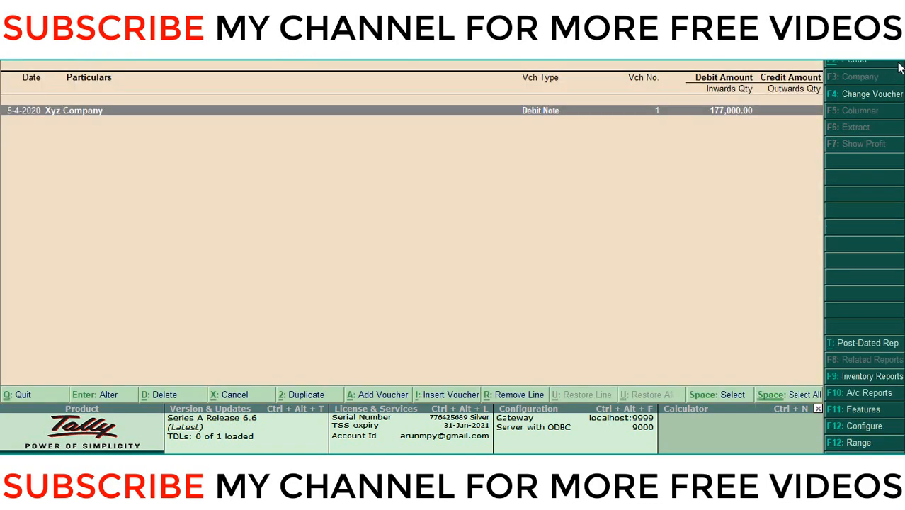
Step: Change the report period to start from 1-1-2020 so all five vouchers are listed
click(853, 60)
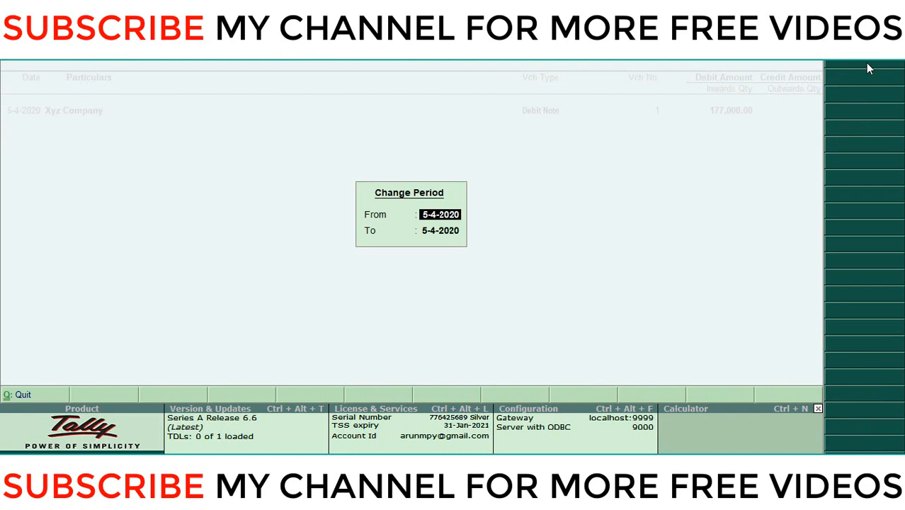
text(1+1+202)
click(440, 229)
text(31+12+2)
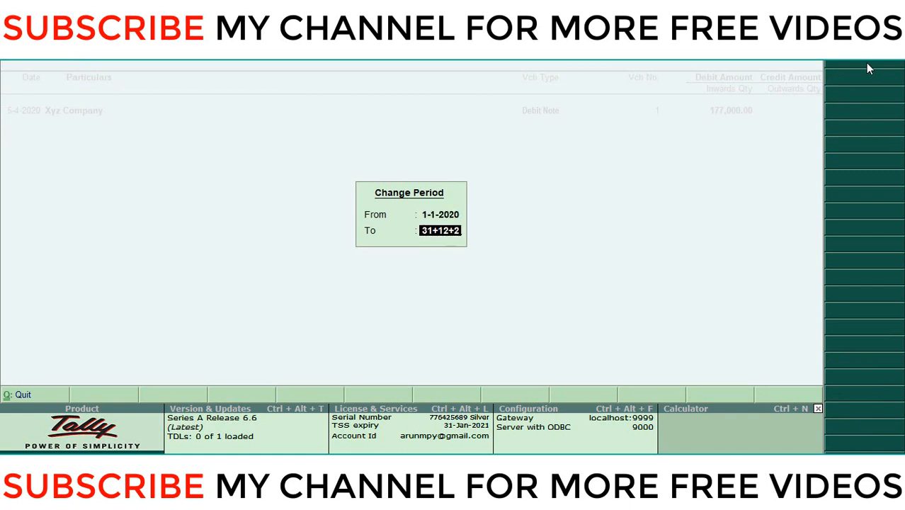
key(Return)
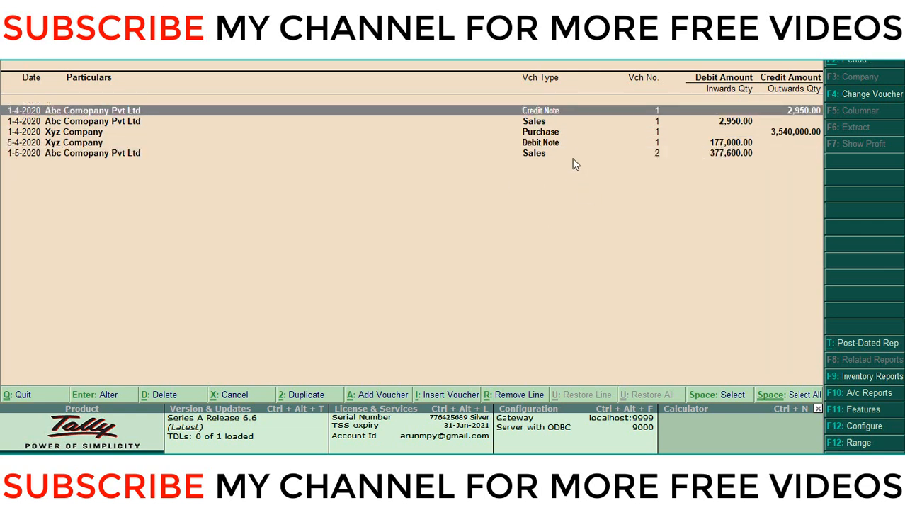
mouse_move(540, 156)
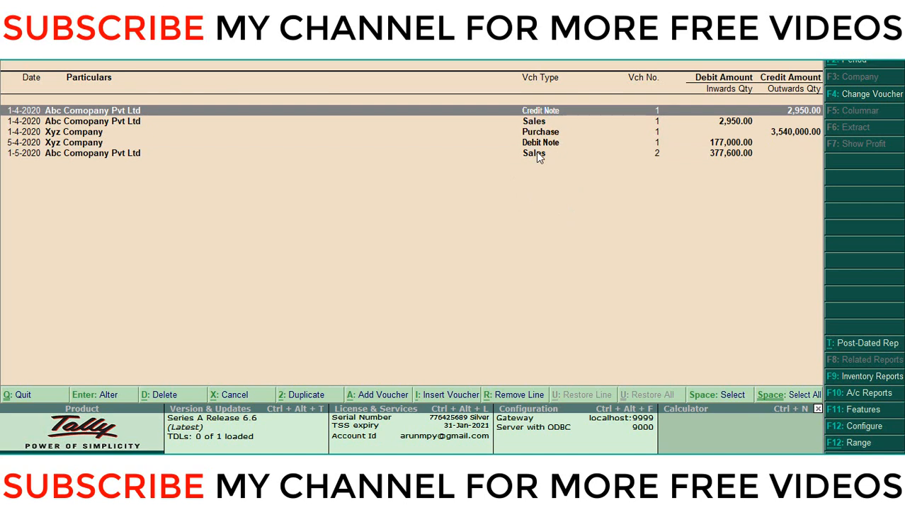
mouse_move(535, 153)
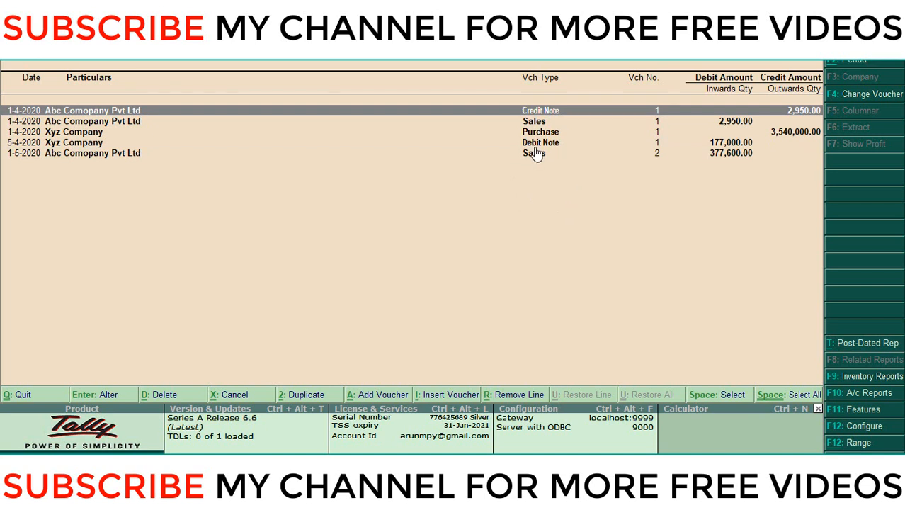
mouse_move(544, 119)
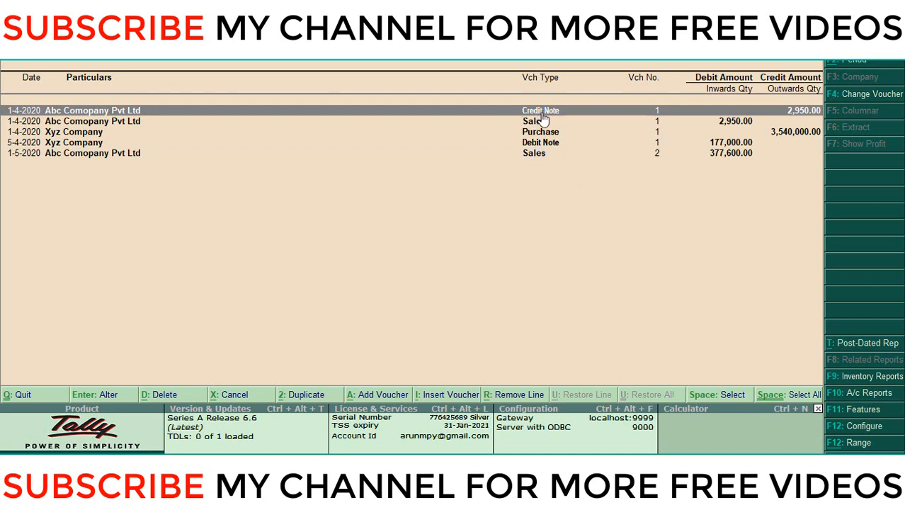
mouse_move(564, 116)
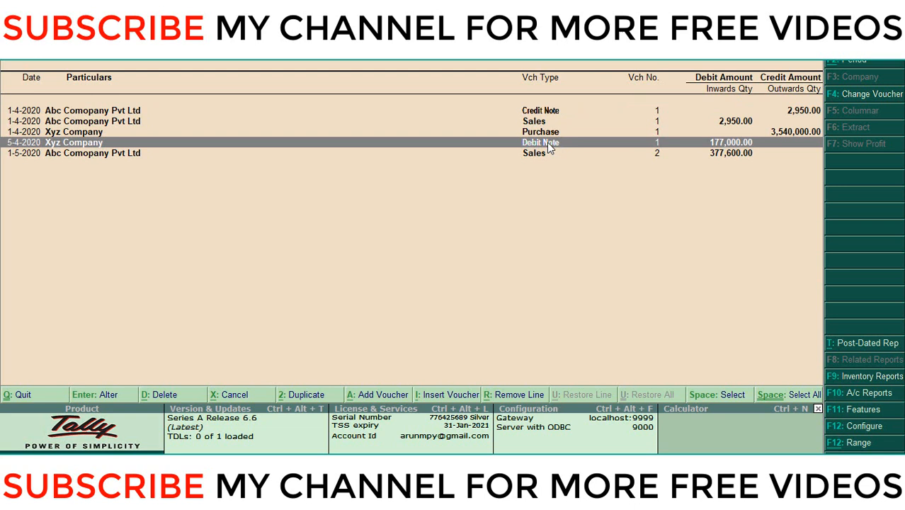
mouse_move(561, 146)
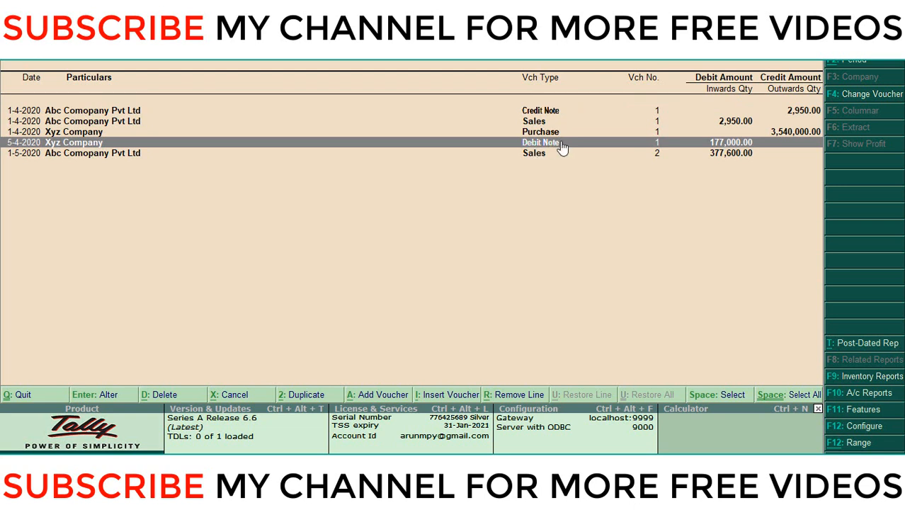
mouse_move(541, 171)
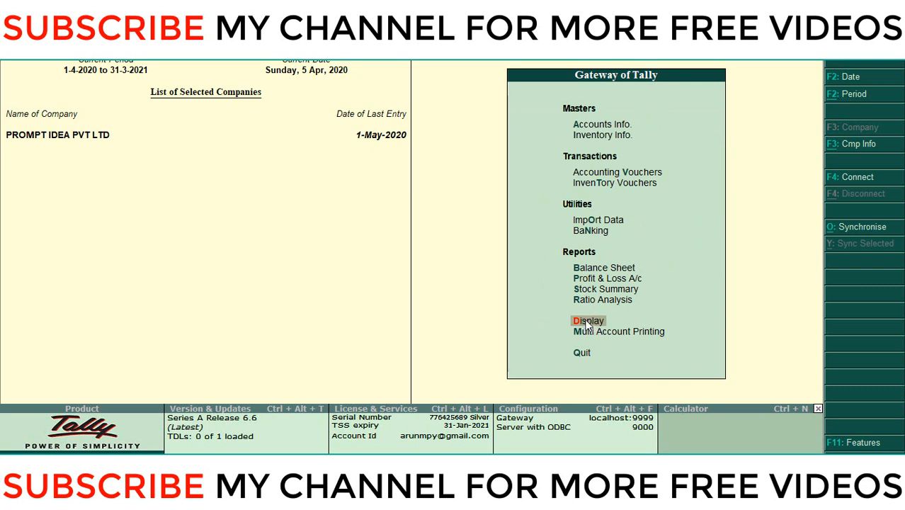
Step: Display the Group Summary inventory report for the Primary stock group (Computer, Hp Laptop)
click(588, 320)
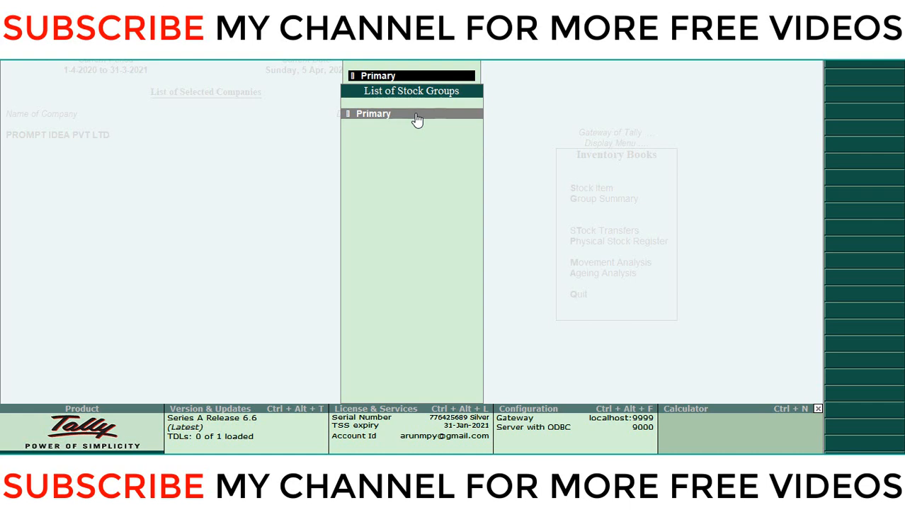
click(374, 113)
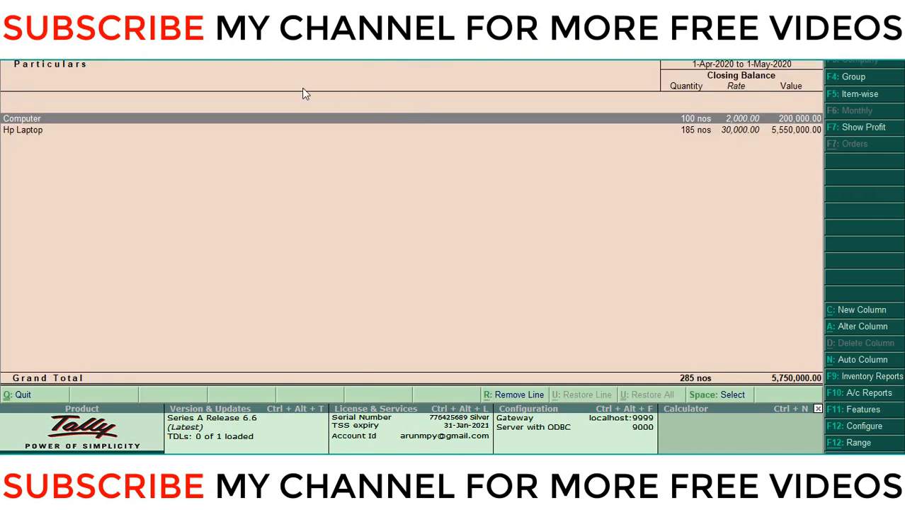
mouse_move(495, 156)
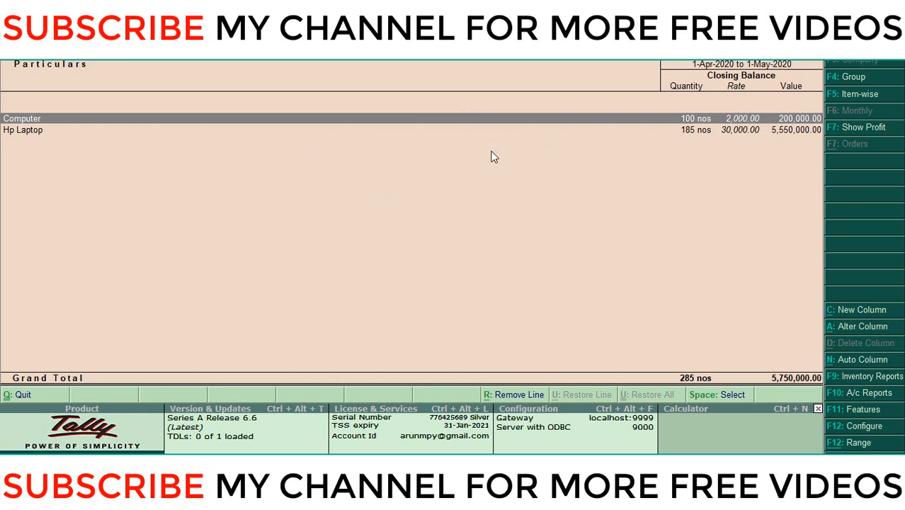
mouse_move(482, 266)
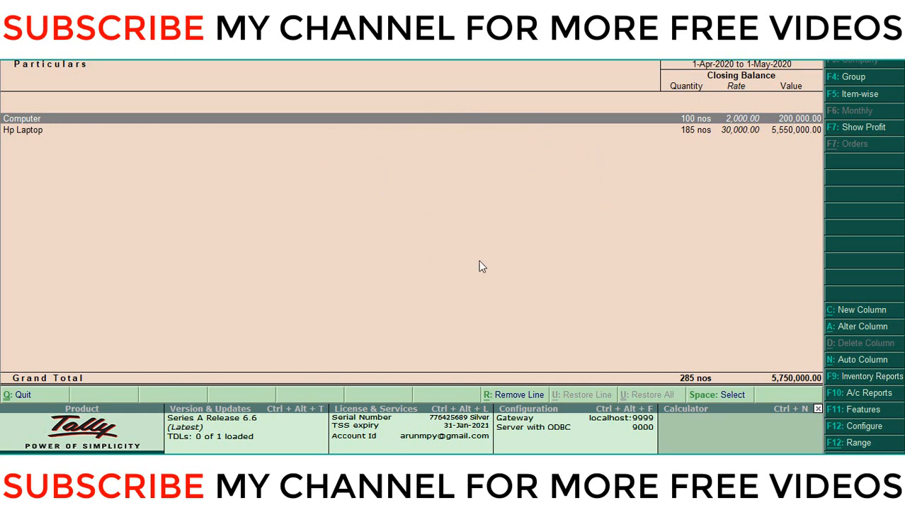
mouse_move(382, 213)
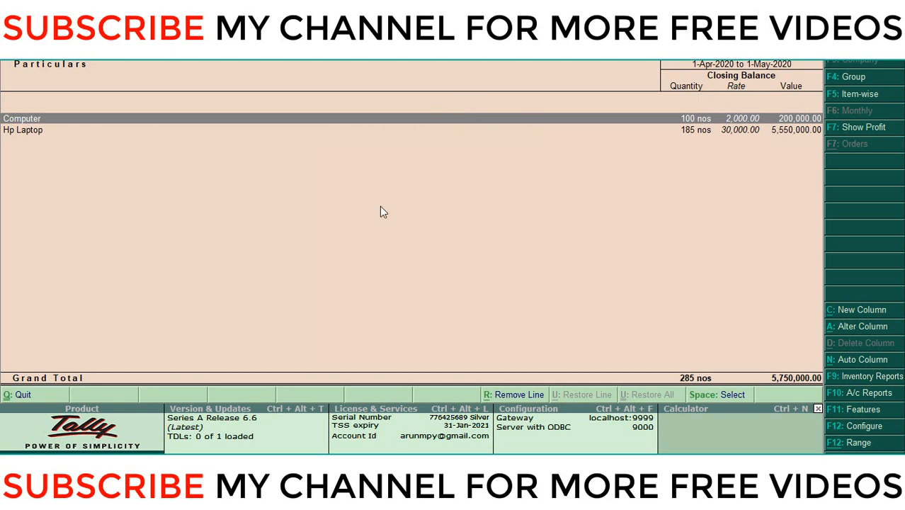
mouse_move(660, 289)
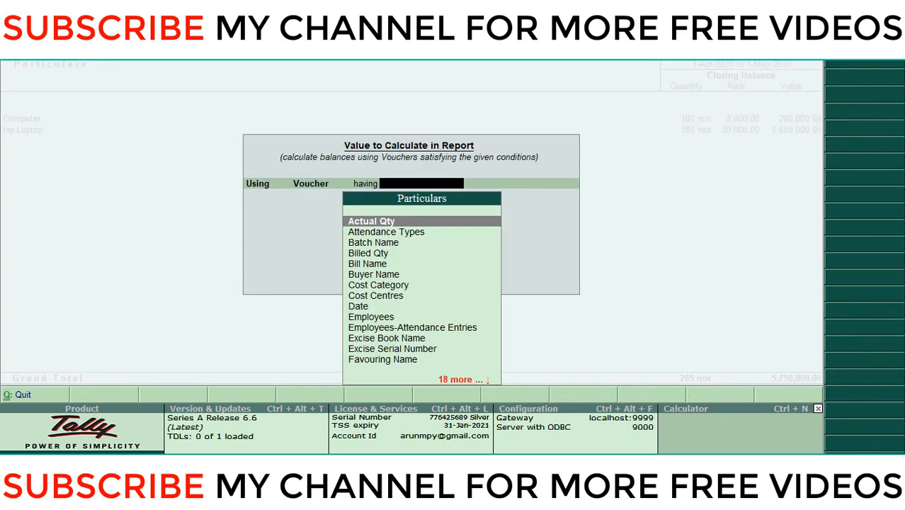
mouse_move(388, 191)
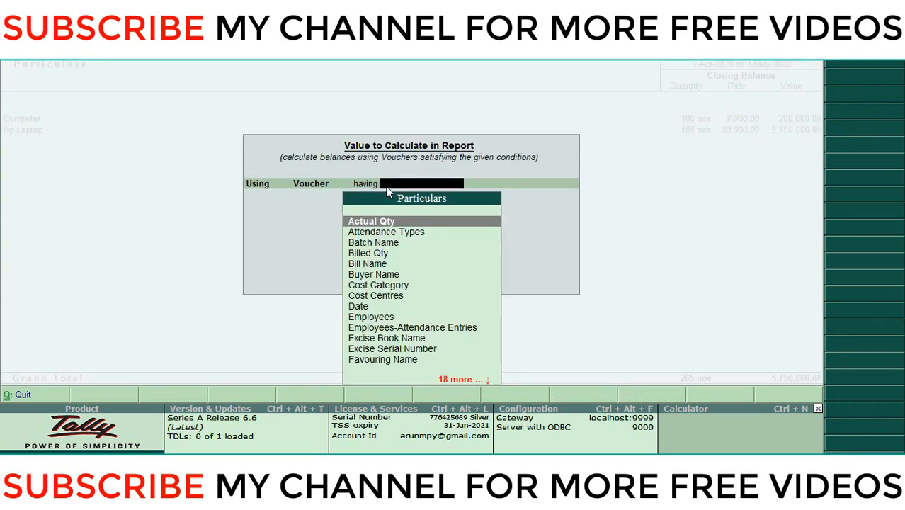
mouse_move(379, 155)
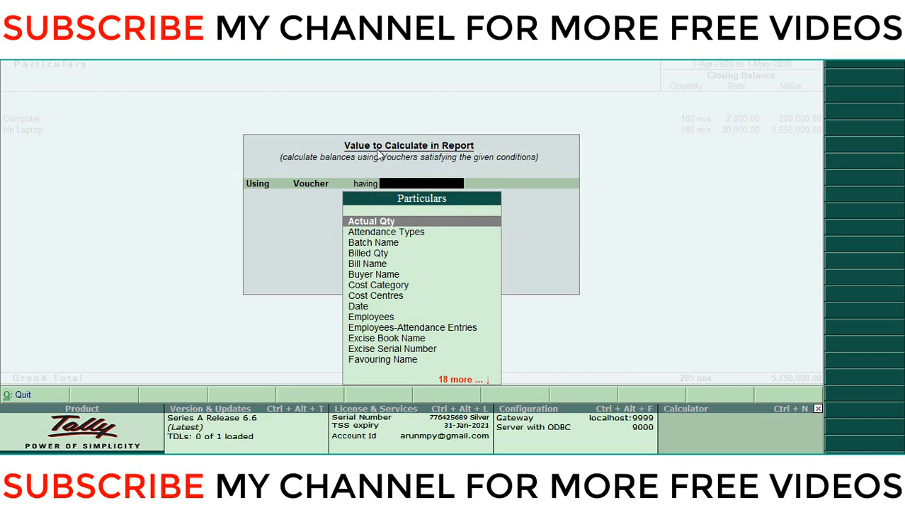
mouse_move(445, 248)
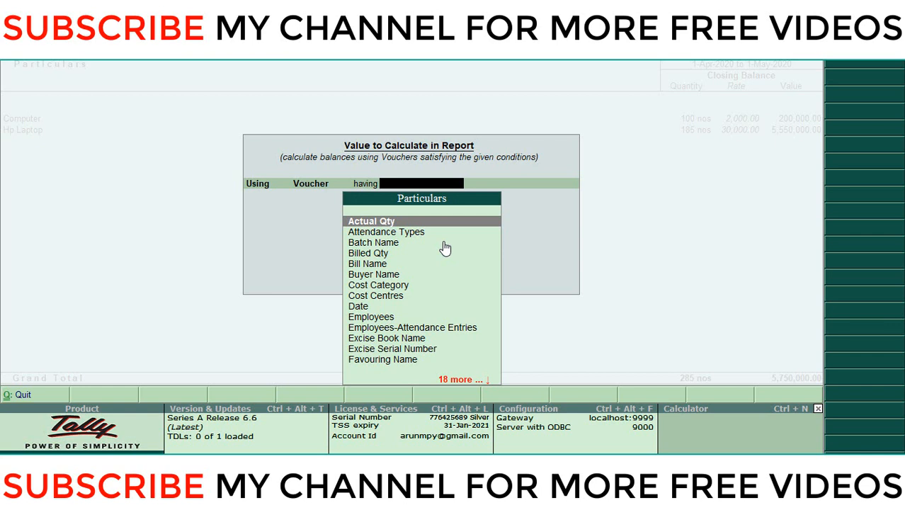
Step: Set the calculation to use Voucher having Voucher Type and bring up the Particulars list
text(V)
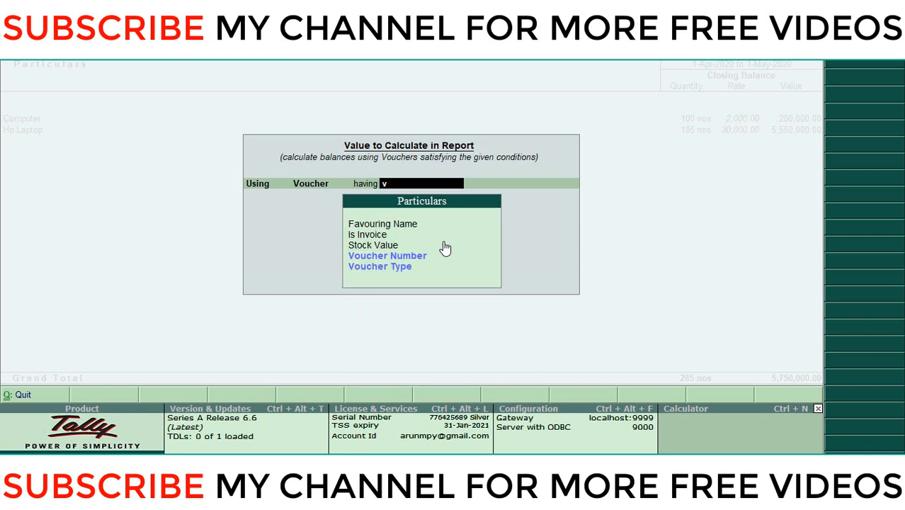
text(ouch)
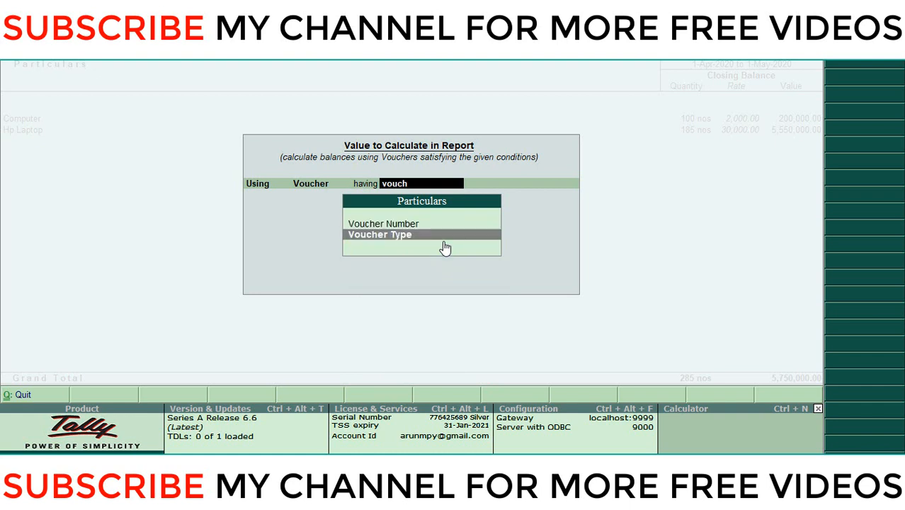
click(380, 235)
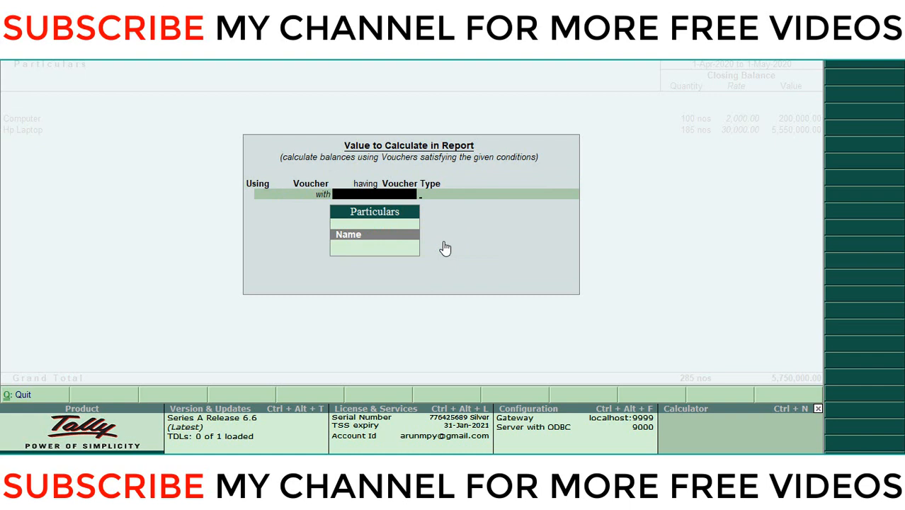
Step: Make the first rule match voucher type names containing 'credit'
click(374, 235)
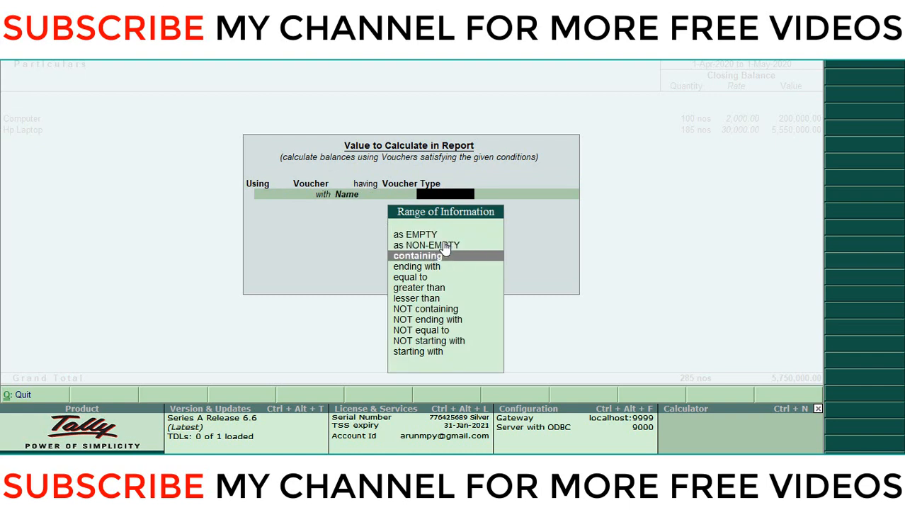
click(418, 255)
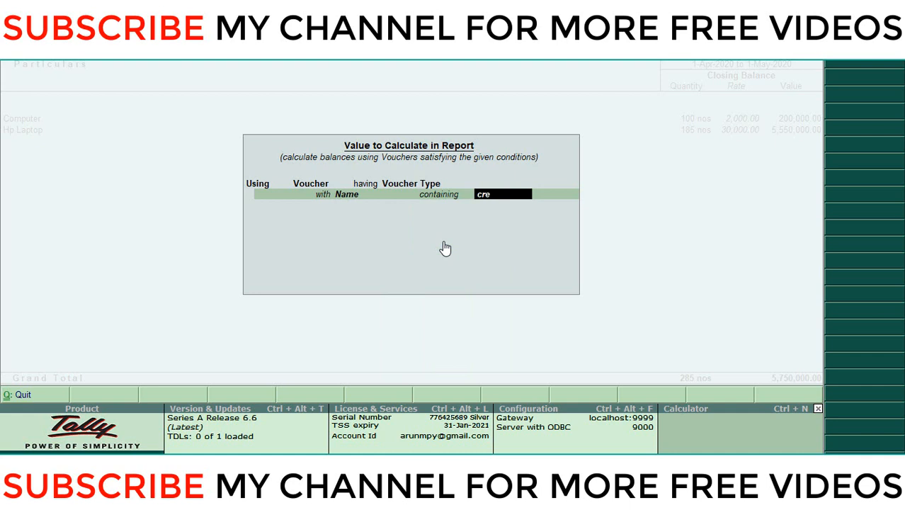
text(dit)
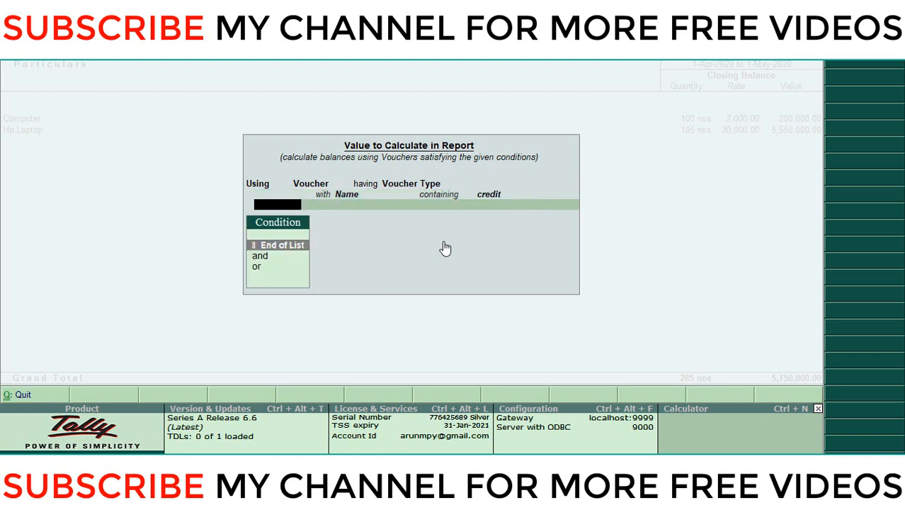
Step: Add an 'or' rule matching voucher type names containing 'debit'
click(256, 266)
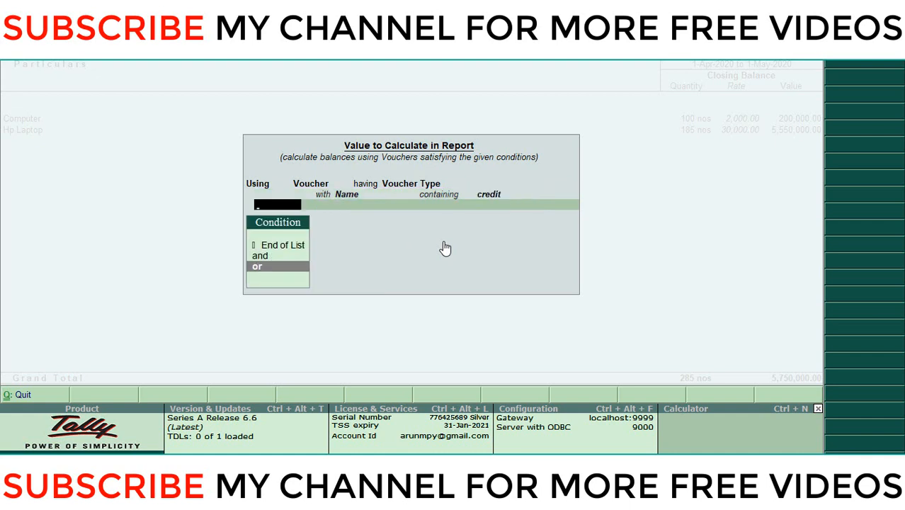
click(258, 267)
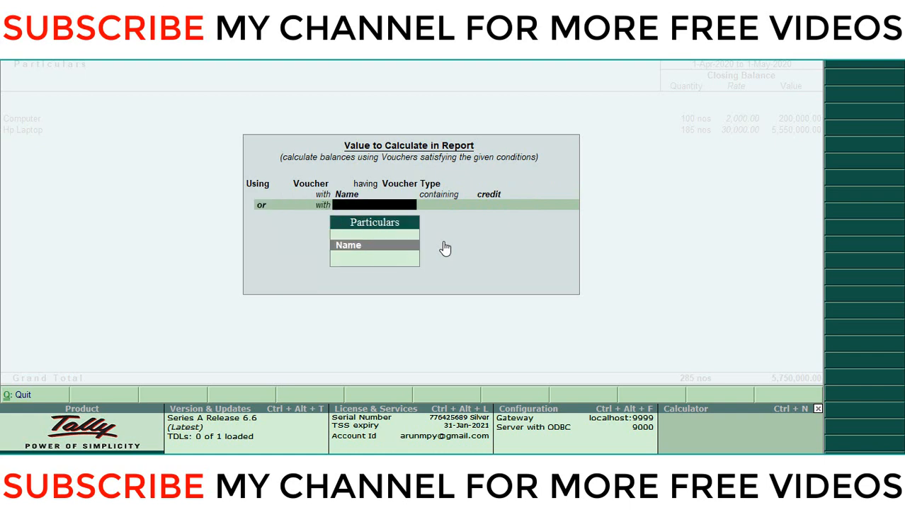
mouse_move(357, 263)
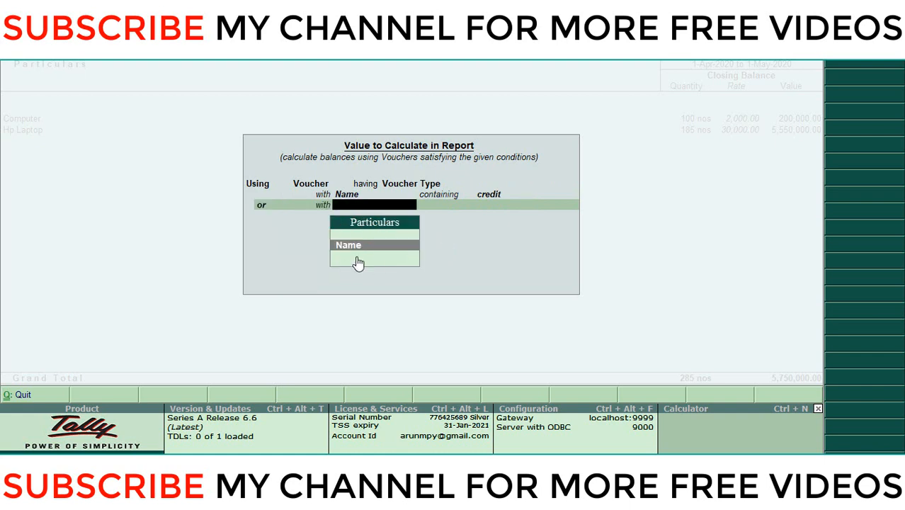
click(349, 244)
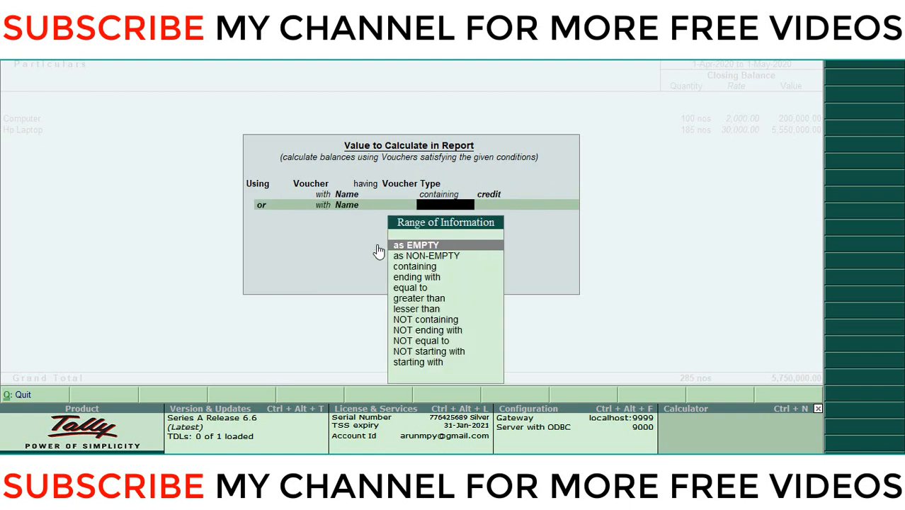
click(414, 267)
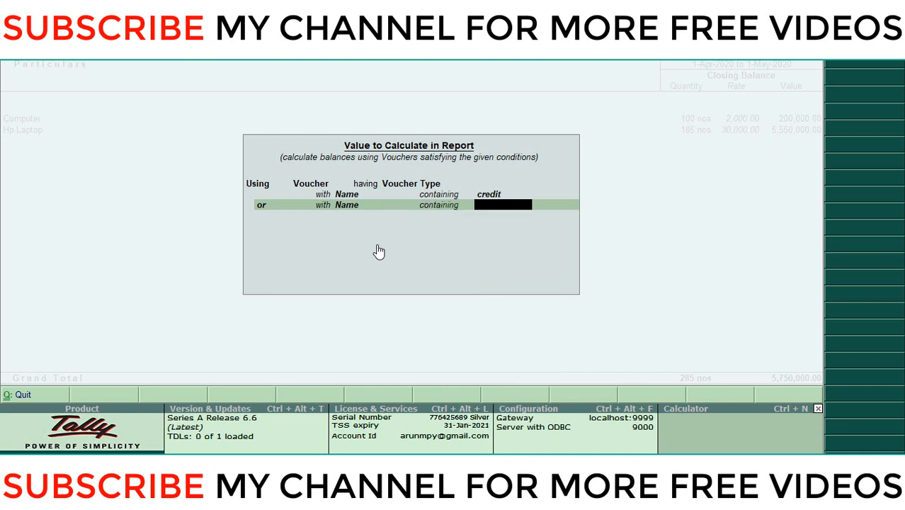
text(debit)
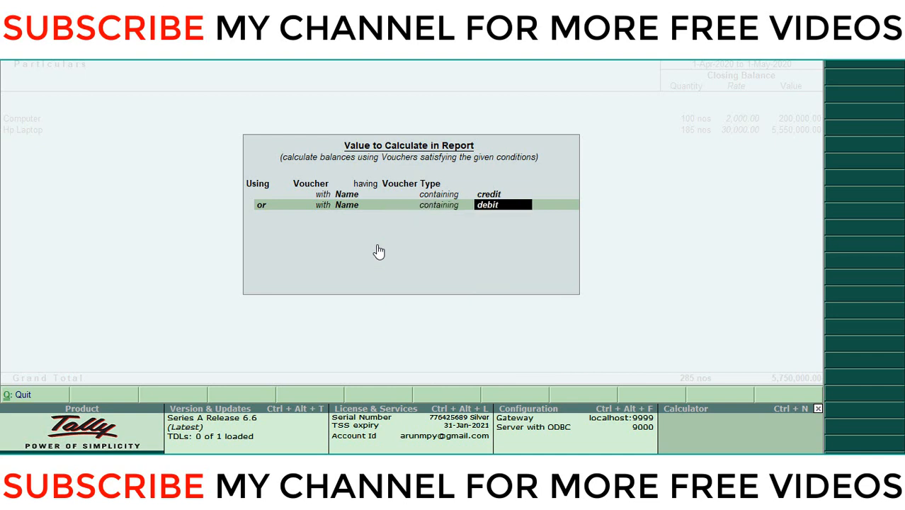
mouse_move(591, 160)
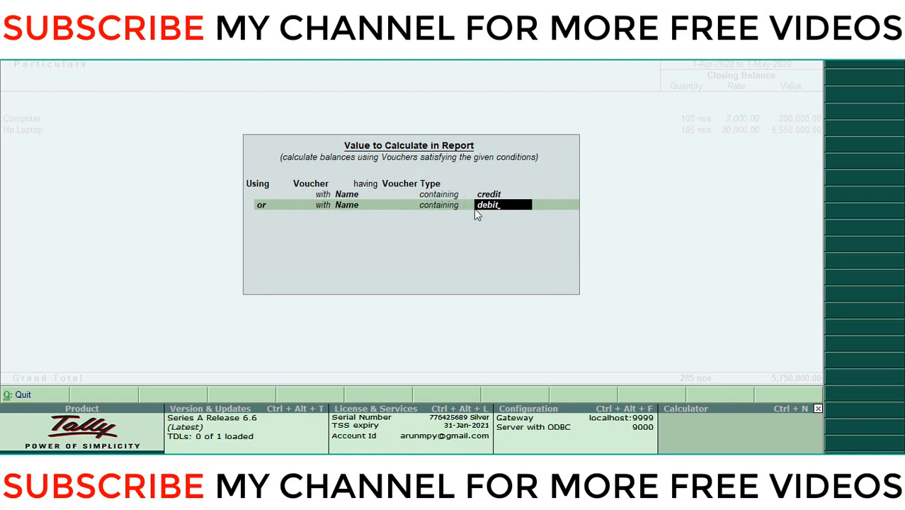
mouse_move(516, 220)
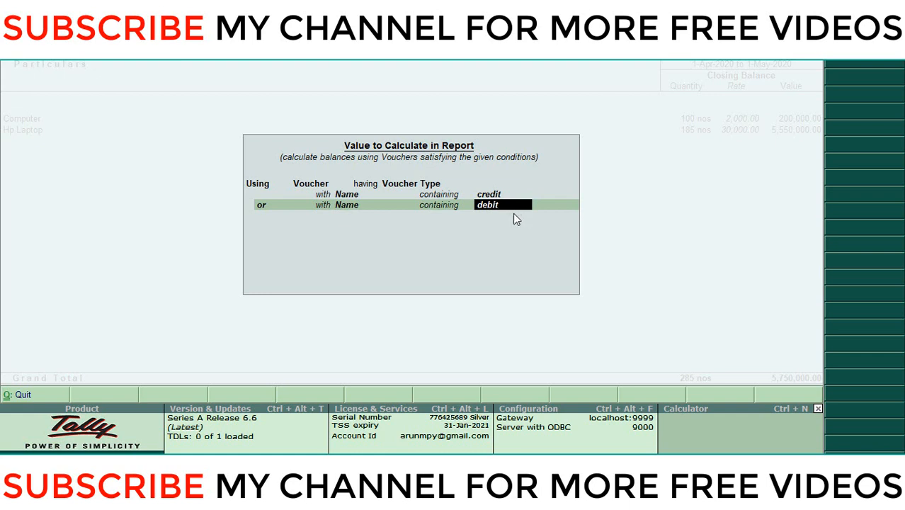
mouse_move(541, 242)
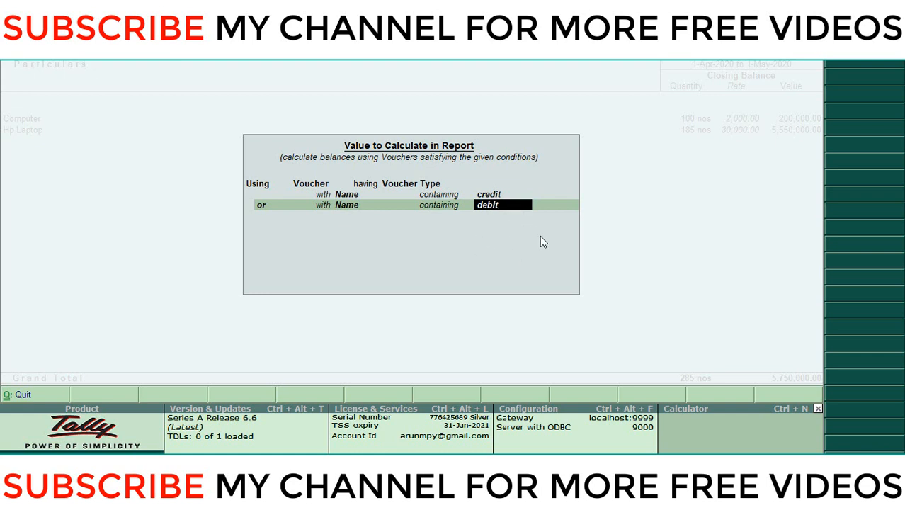
mouse_move(493, 260)
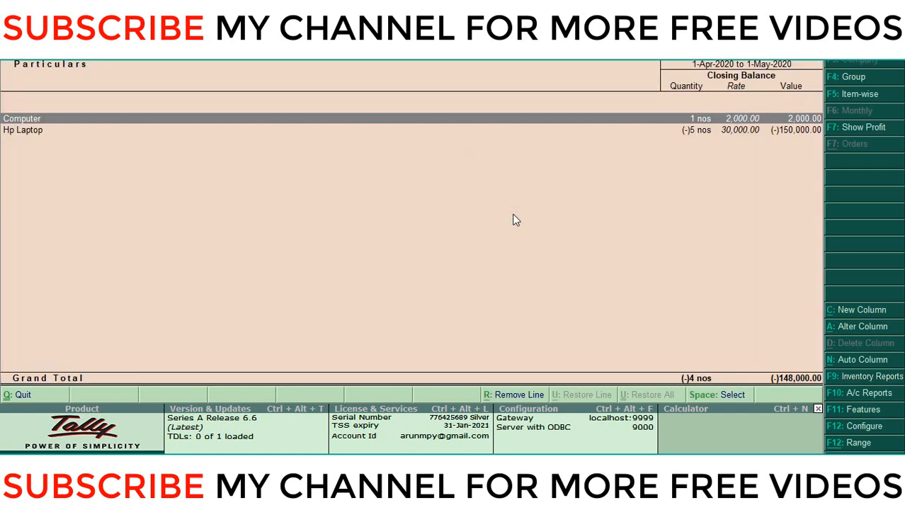
mouse_move(560, 236)
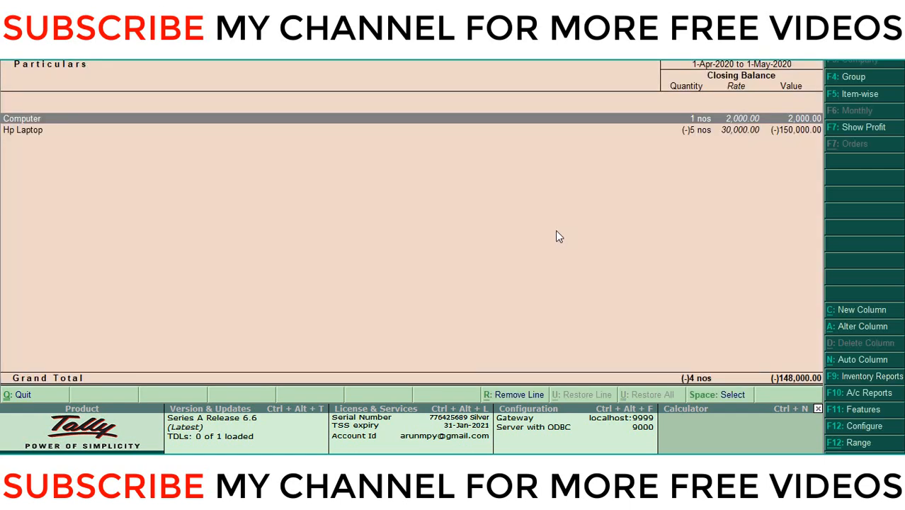
mouse_move(554, 143)
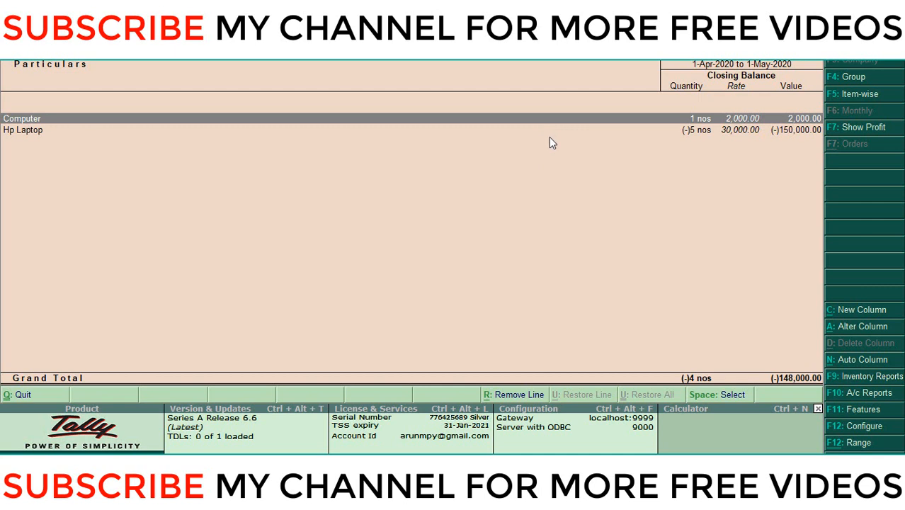
mouse_move(645, 145)
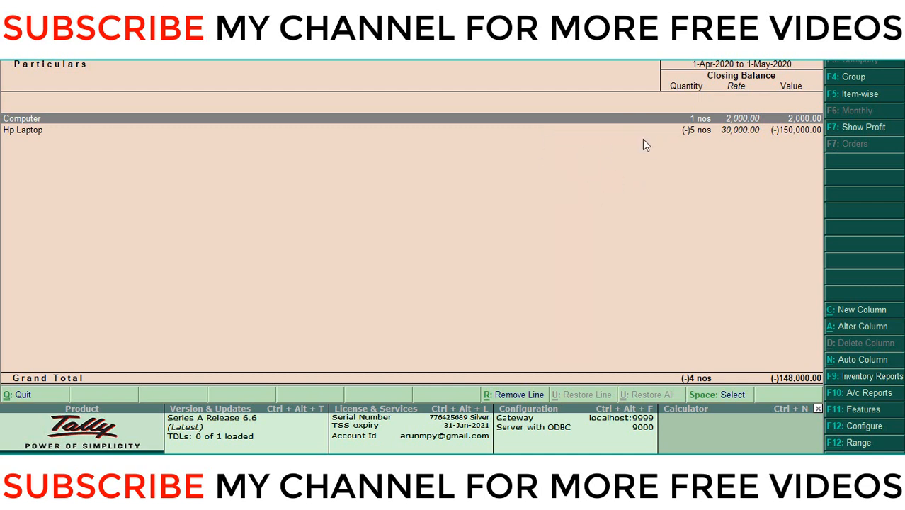
mouse_move(683, 124)
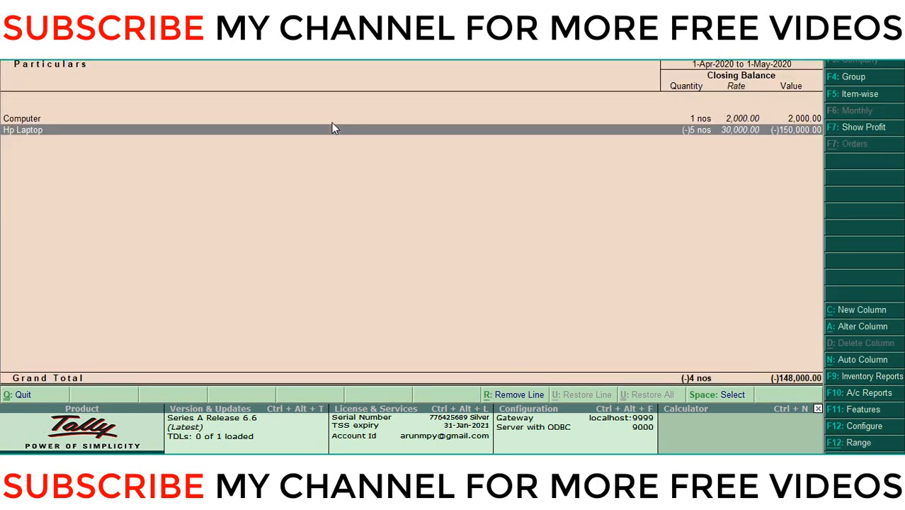
Step: Drill into Hp Laptop's filtered quantity to list its debit note voucher
click(853, 110)
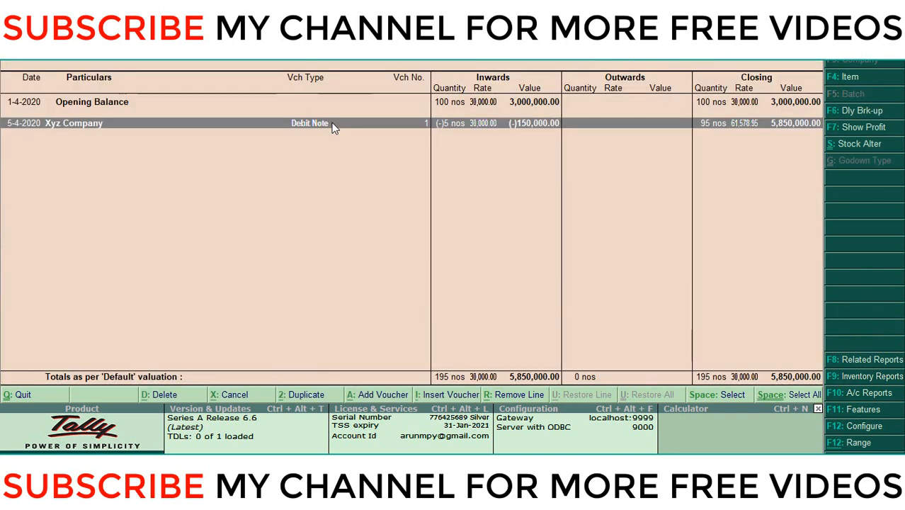
mouse_move(479, 127)
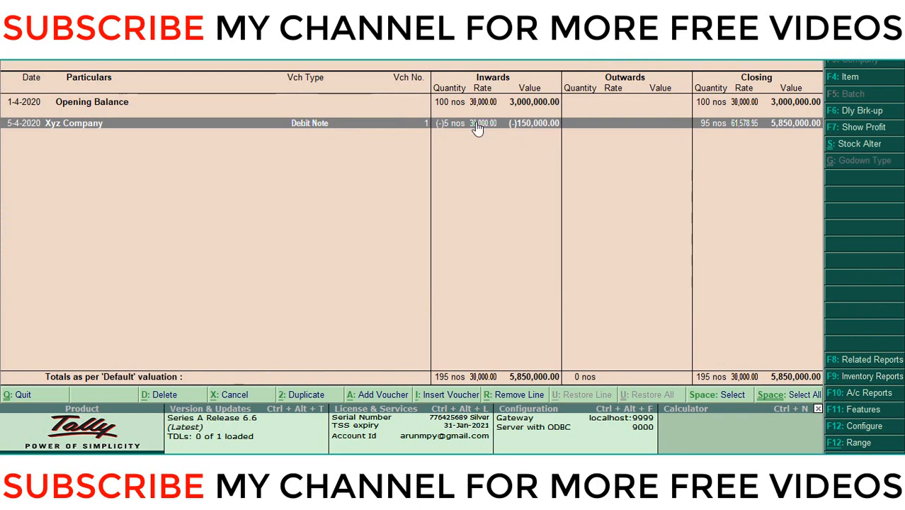